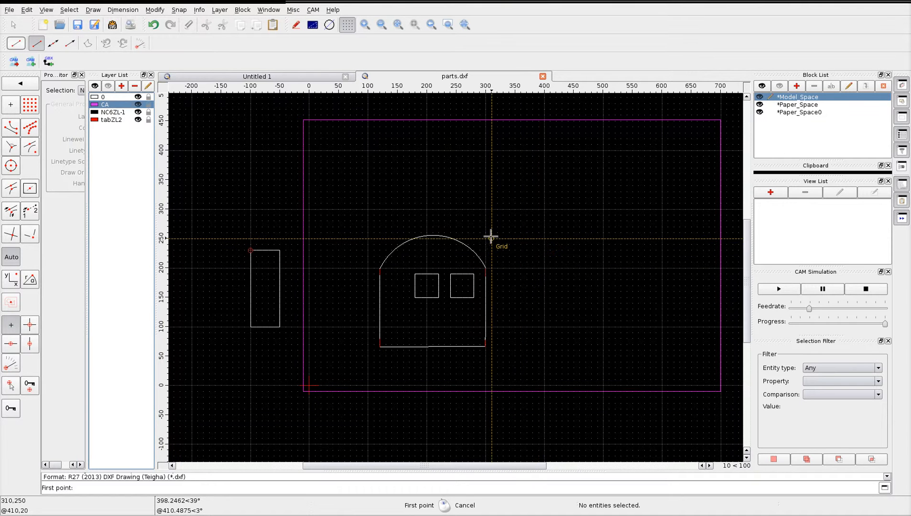
mouse_move(321, 339)
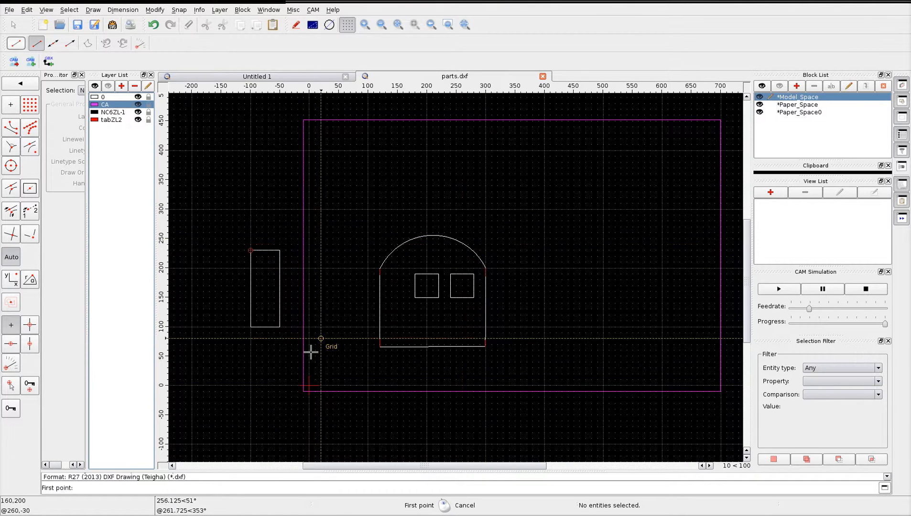
mouse_move(302, 321)
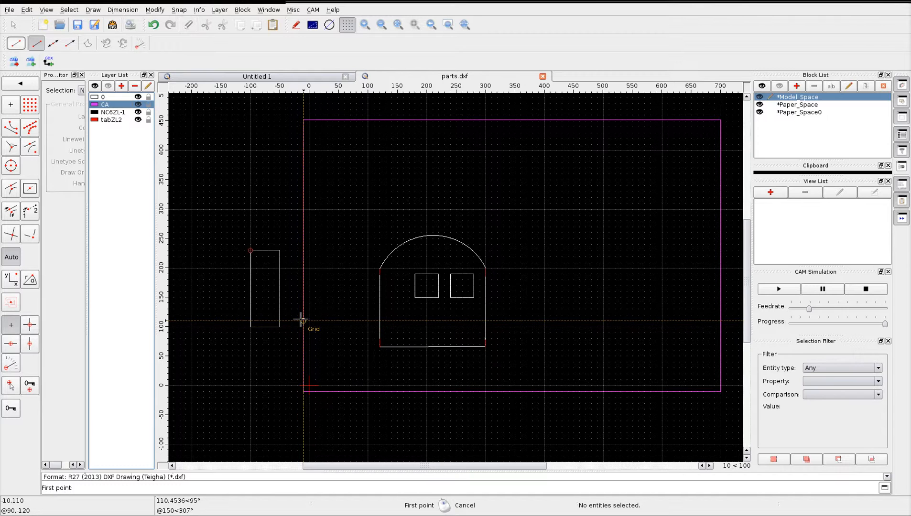
mouse_move(408, 297)
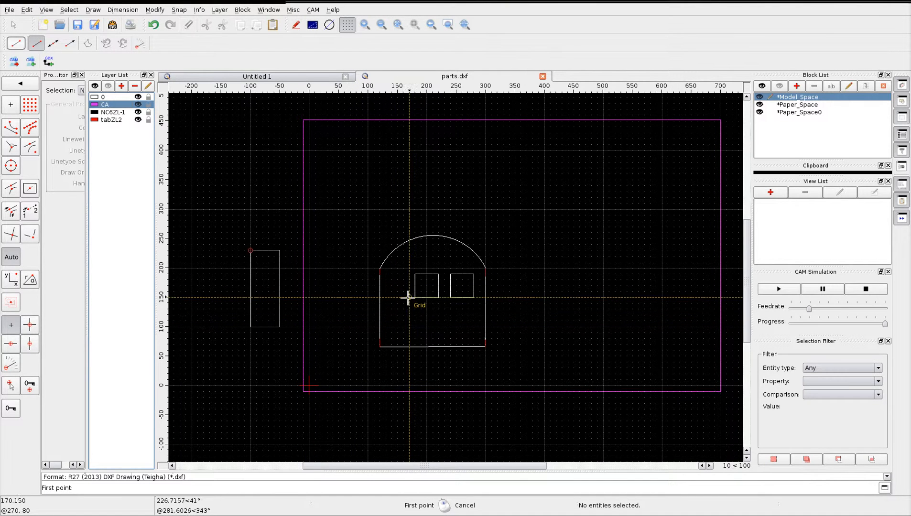
mouse_move(174, 168)
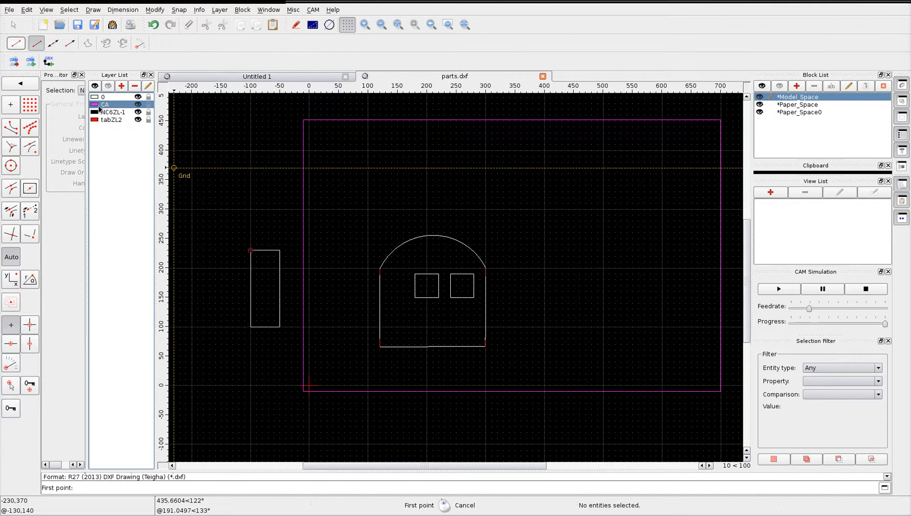
mouse_move(261, 141)
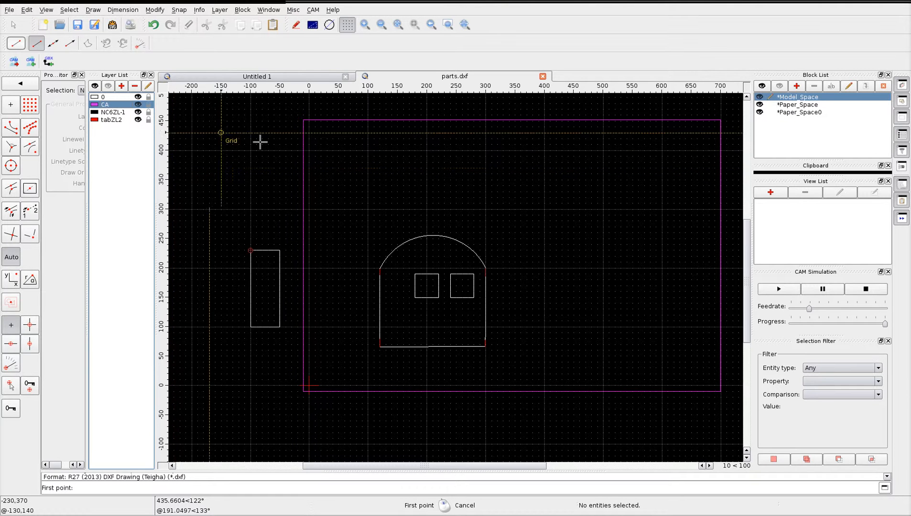
mouse_move(729, 385)
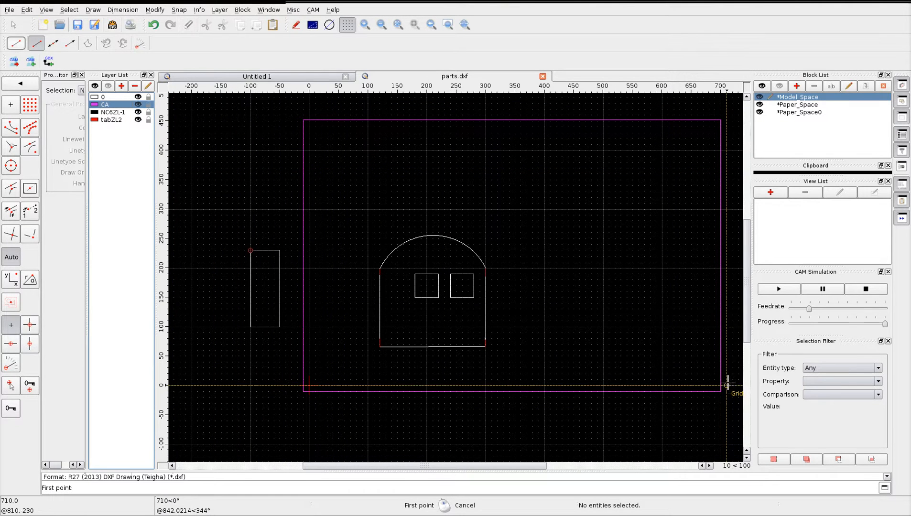
mouse_move(353, 114)
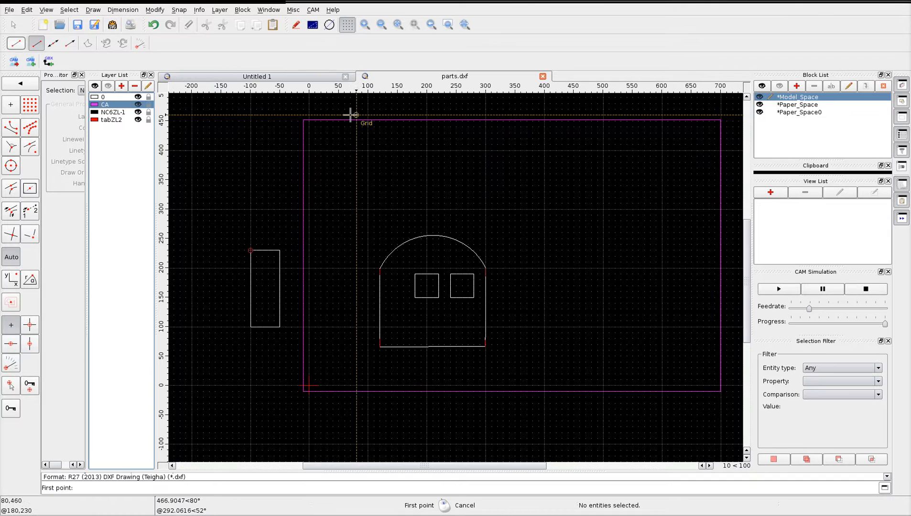
mouse_move(313, 426)
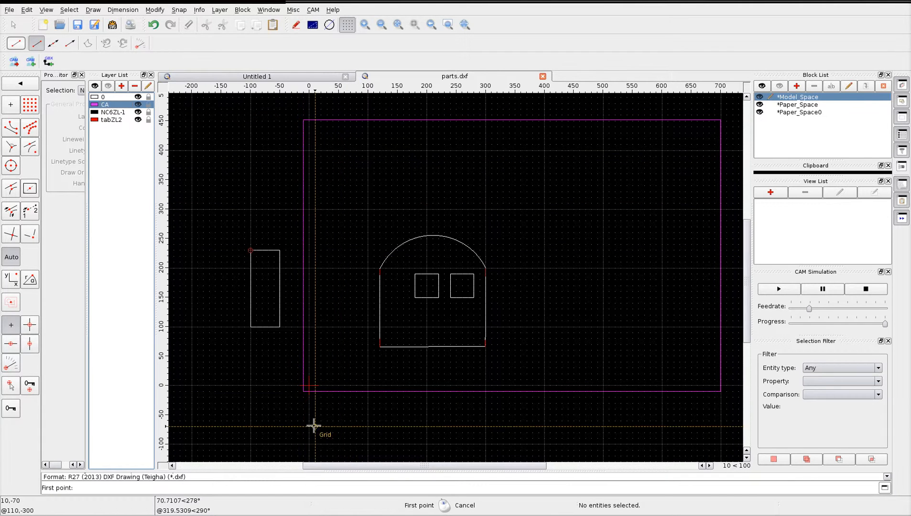
mouse_move(317, 339)
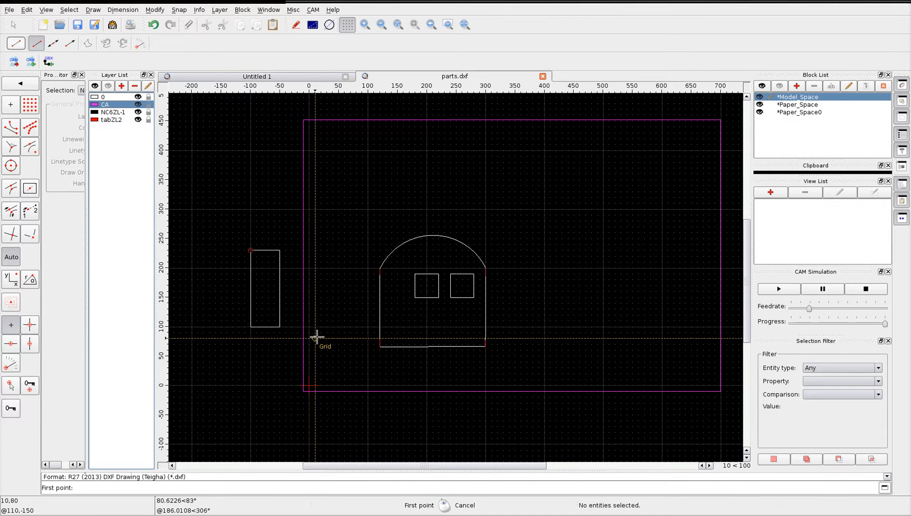
mouse_move(279, 244)
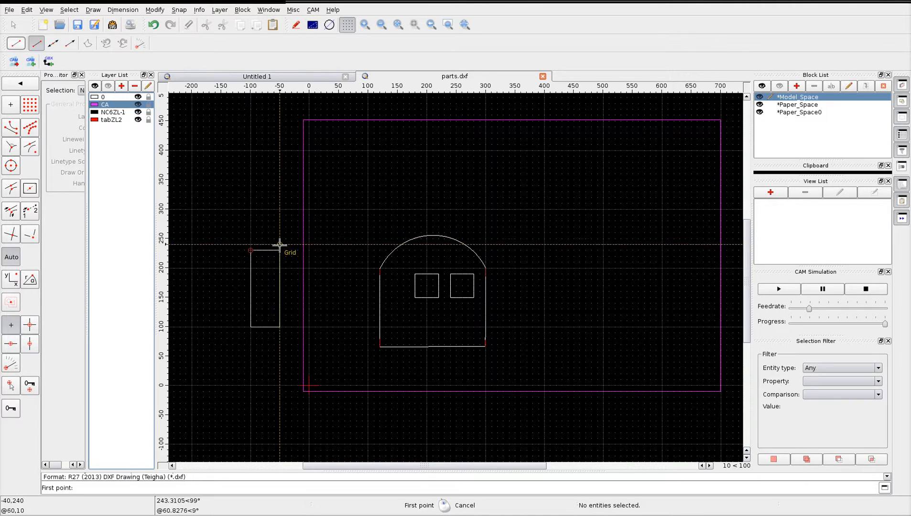
mouse_move(279, 257)
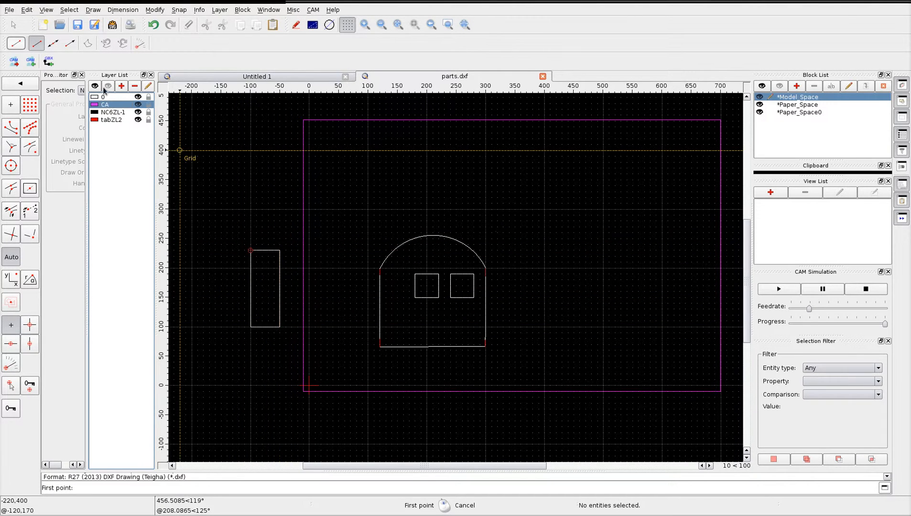
- Select NC6ZL-1 and then tabZL2 in the Layer List, leaving tabZL2 active
left_click(110, 112)
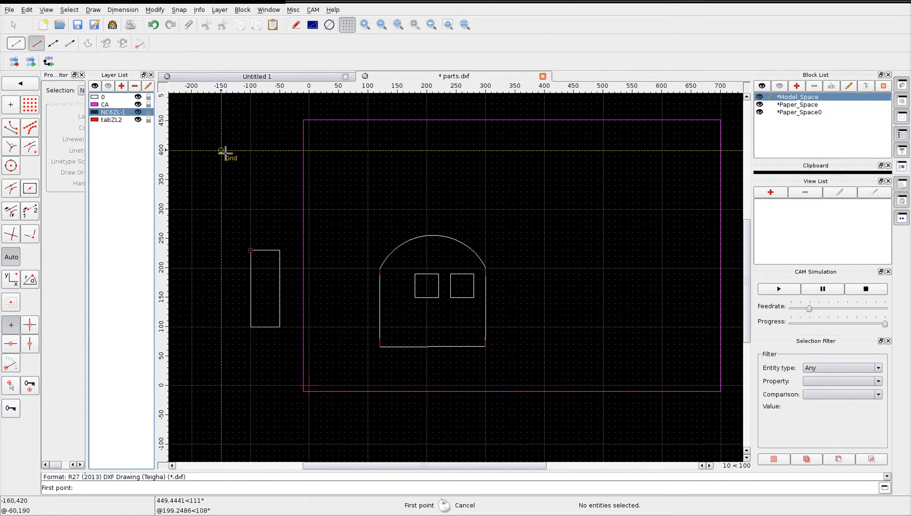
mouse_move(484, 332)
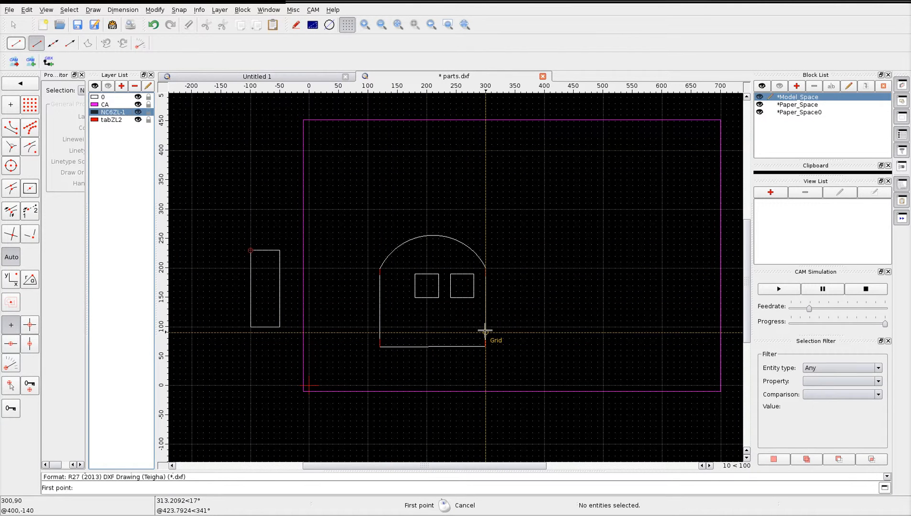
mouse_move(185, 221)
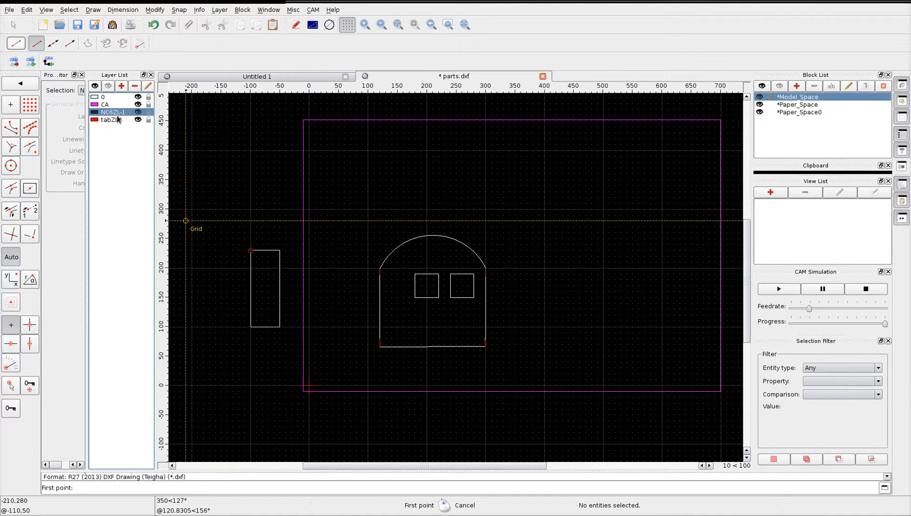
mouse_move(380, 198)
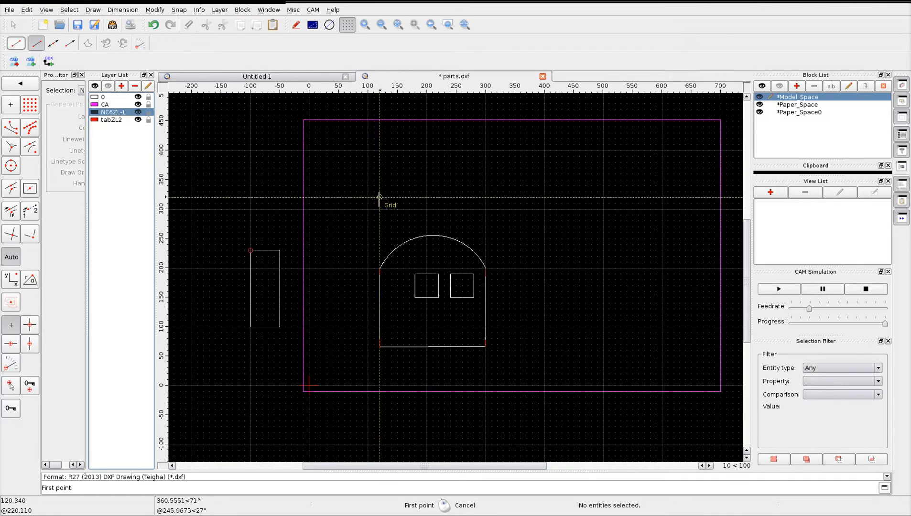
mouse_move(123, 125)
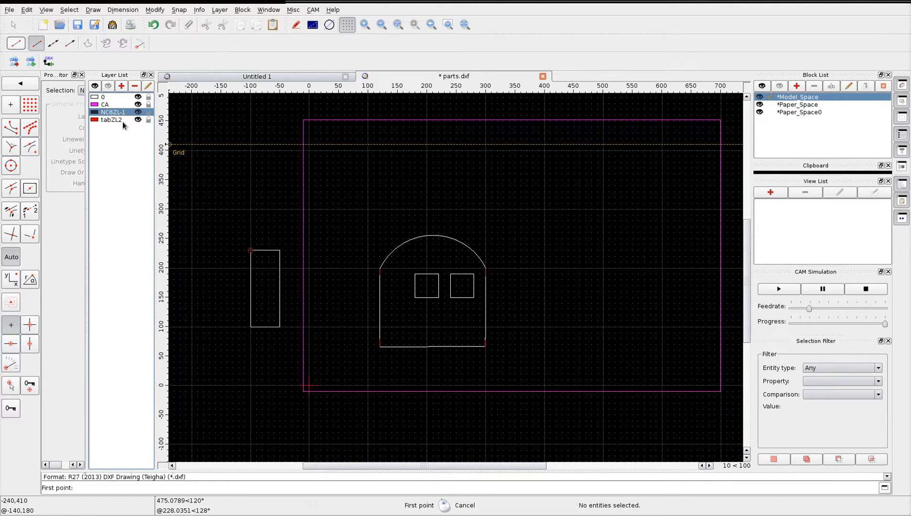
left_click(110, 119)
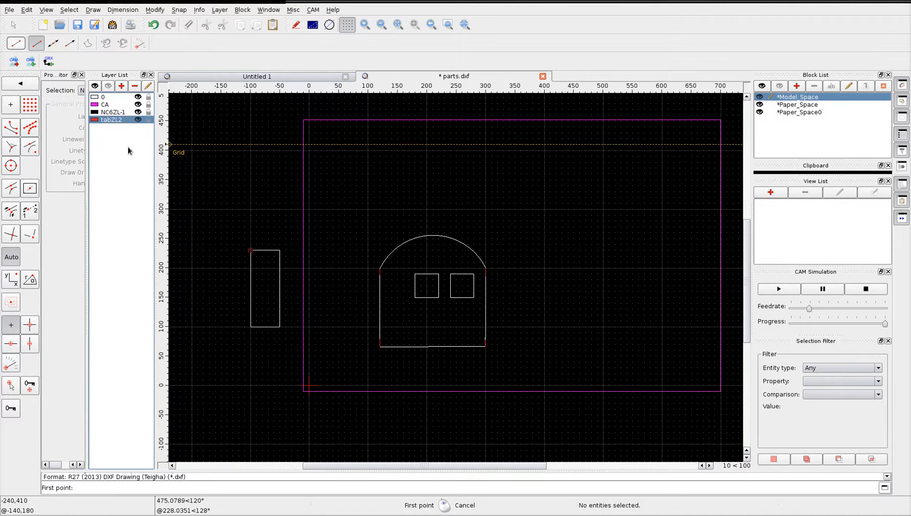
mouse_move(120, 133)
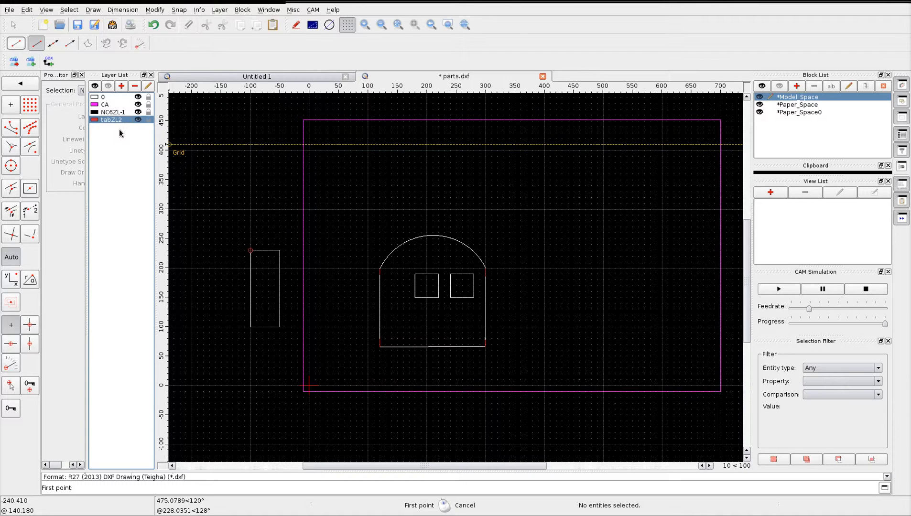
mouse_move(121, 135)
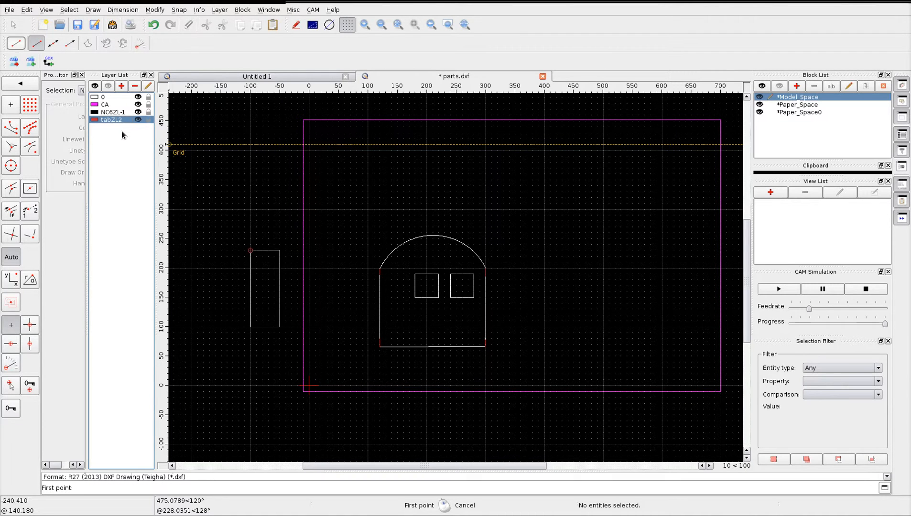
mouse_move(386, 220)
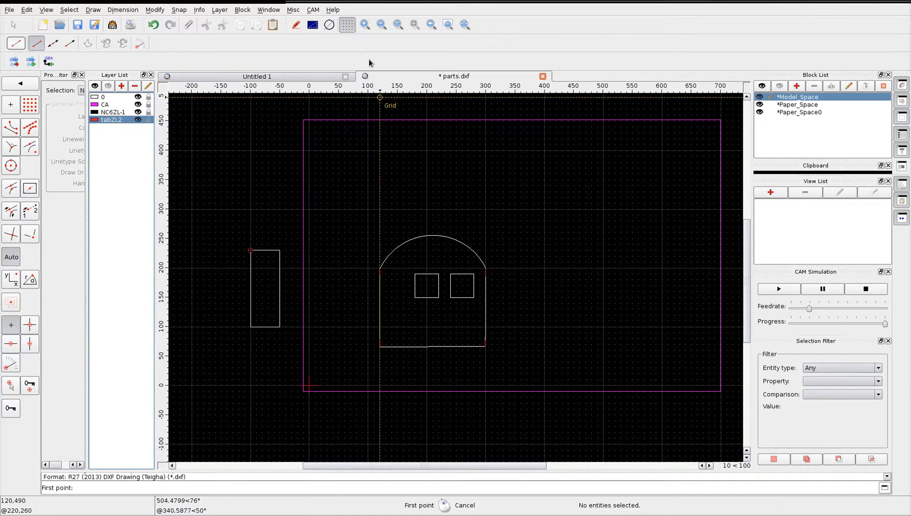
- Export the drawing via CAM as G-code to parts.ngc, overwriting the existing file
left_click(312, 10)
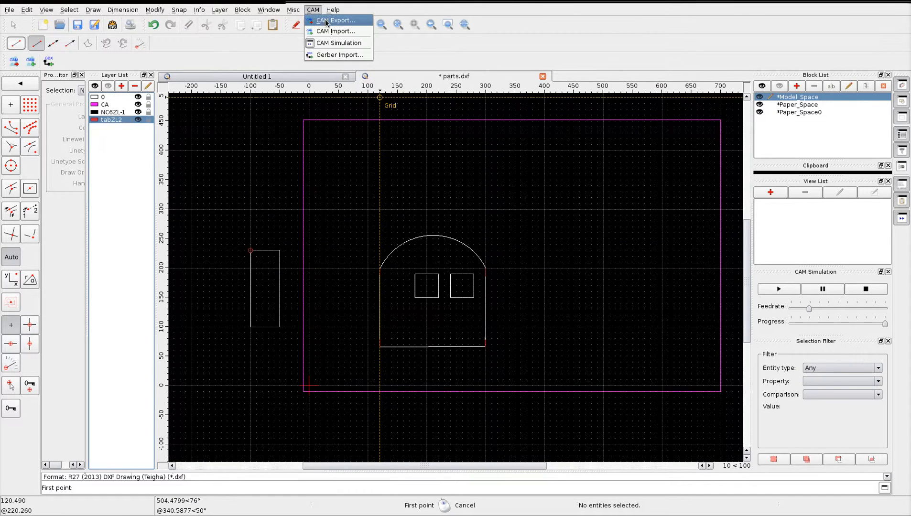
left_click(334, 21)
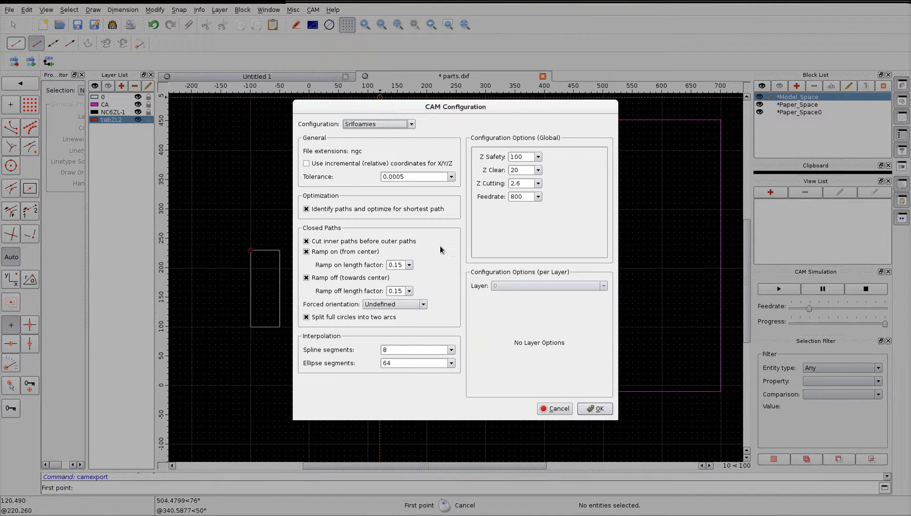
mouse_move(346, 265)
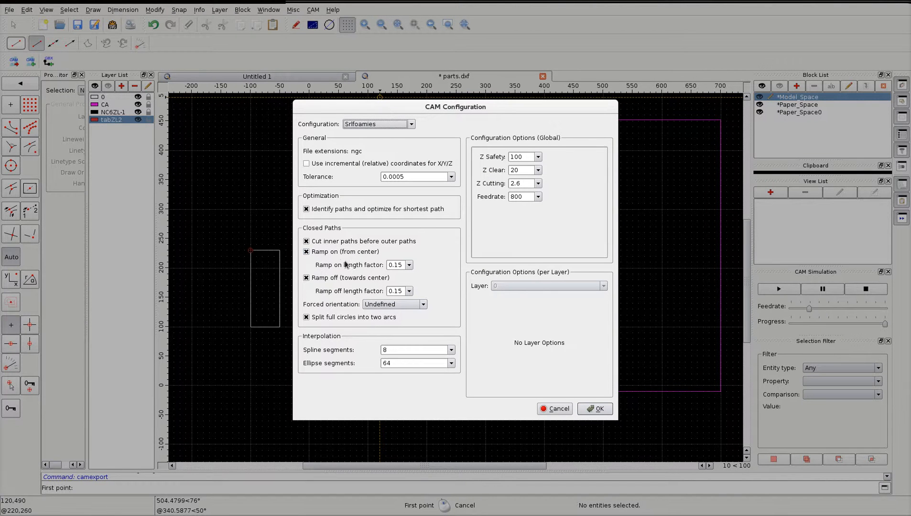
mouse_move(417, 316)
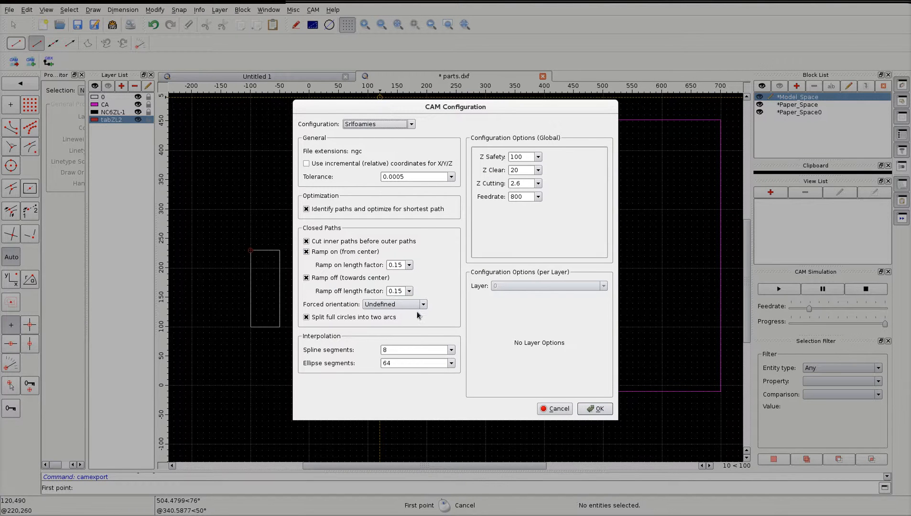
mouse_move(534, 209)
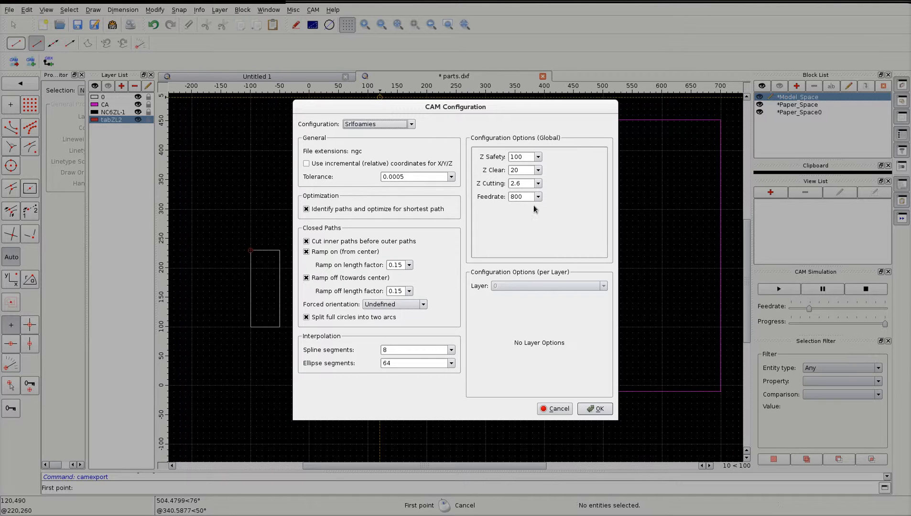
mouse_move(486, 193)
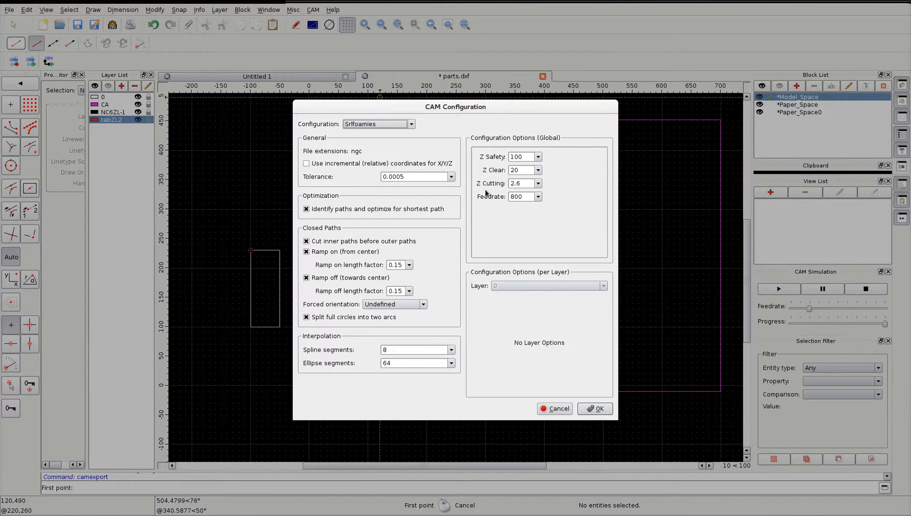
mouse_move(308, 299)
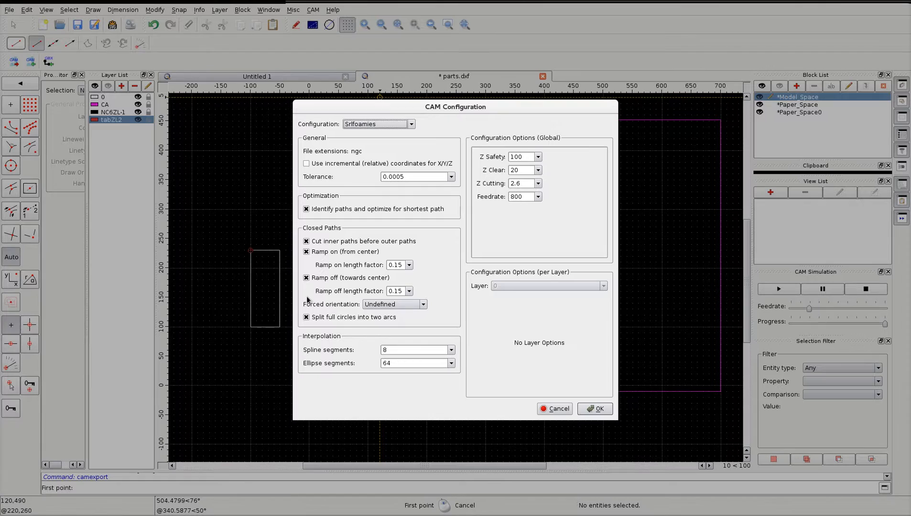
mouse_move(595, 409)
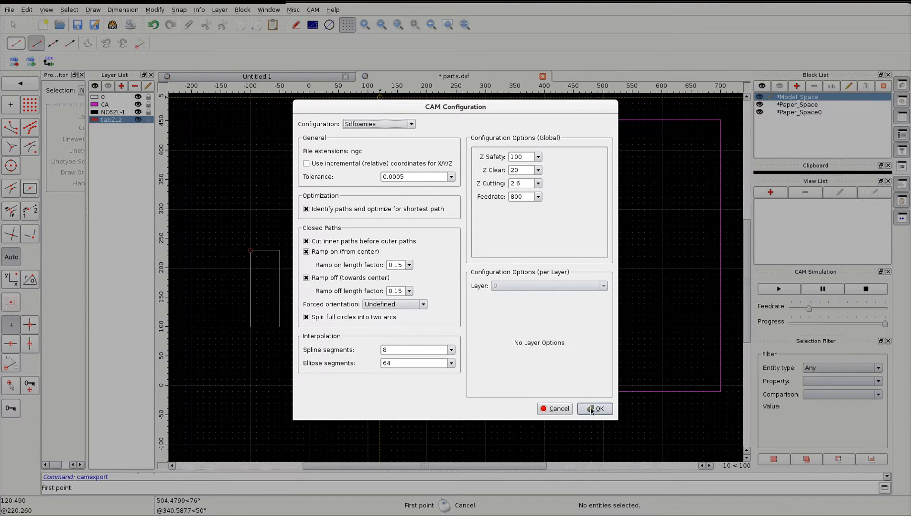
left_click(594, 409)
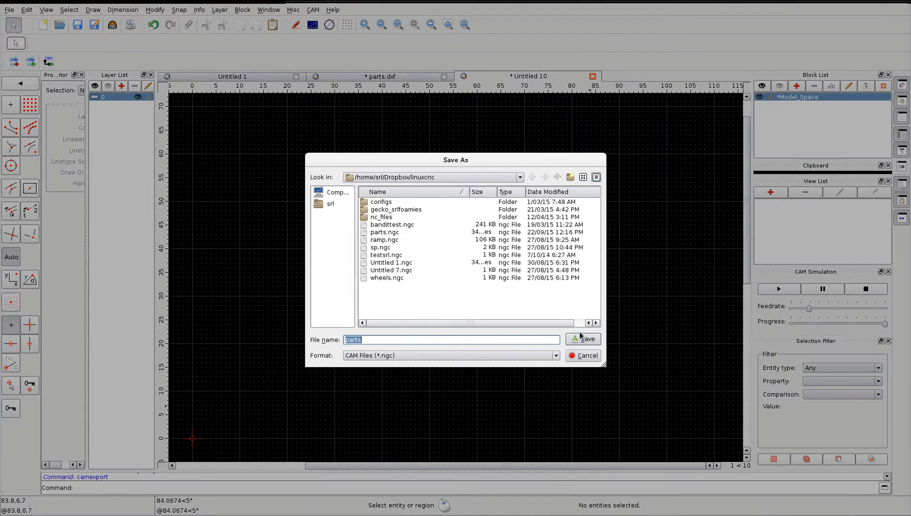
left_click(584, 339)
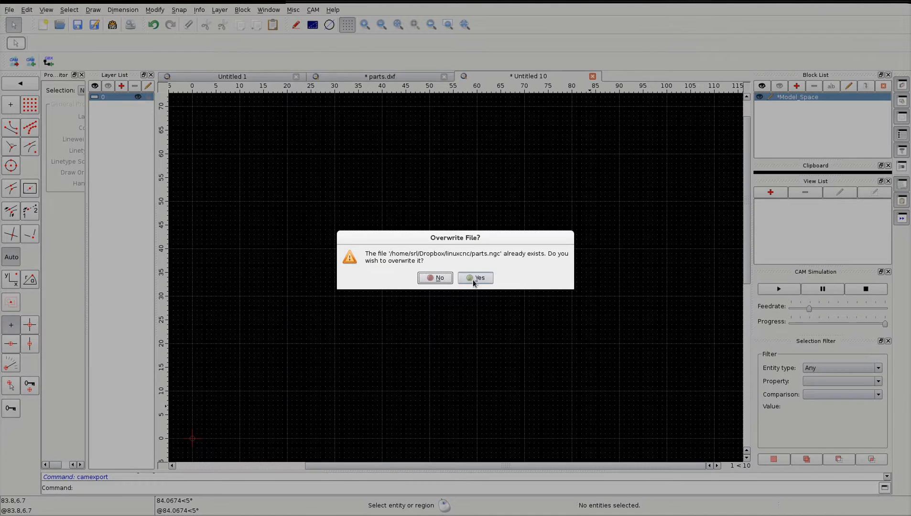
left_click(476, 278)
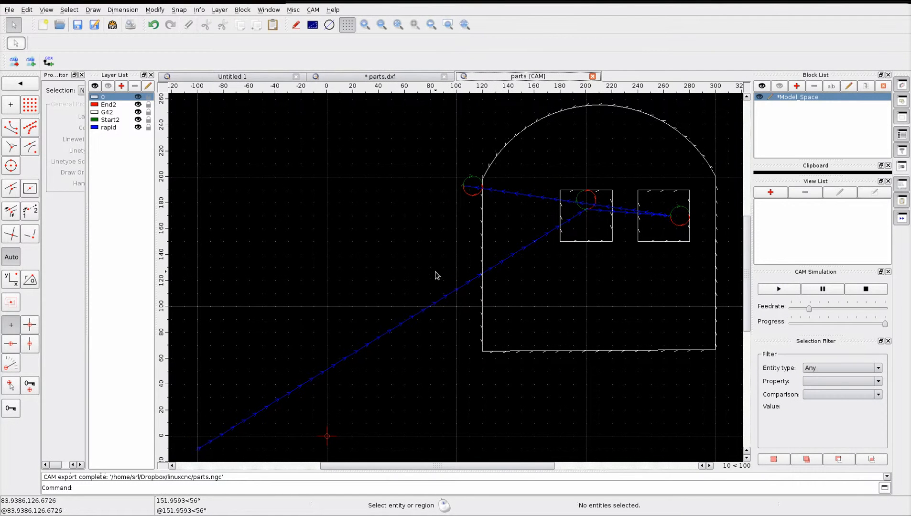
mouse_move(475, 199)
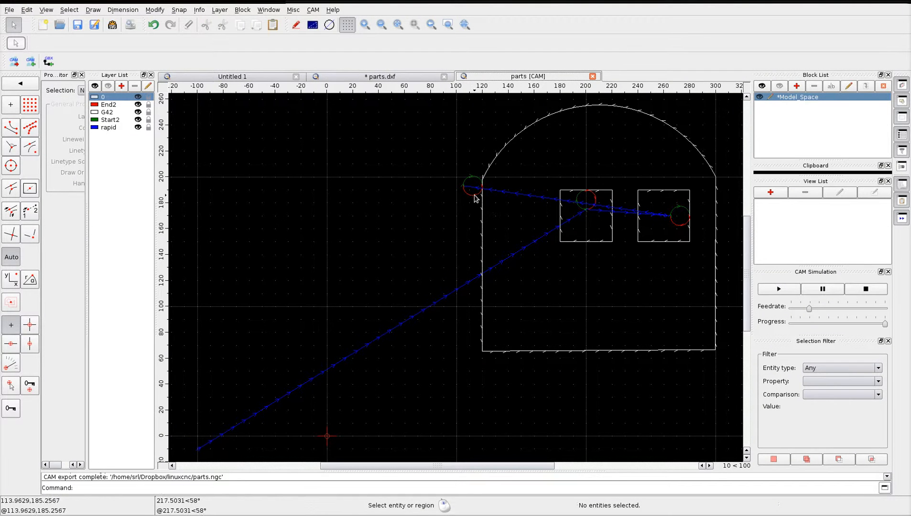
scroll("down", 3)
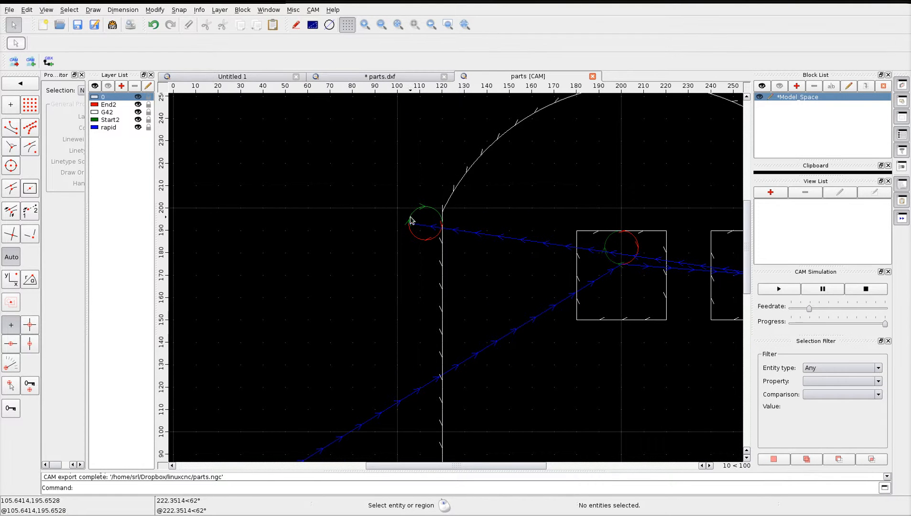
mouse_move(425, 250)
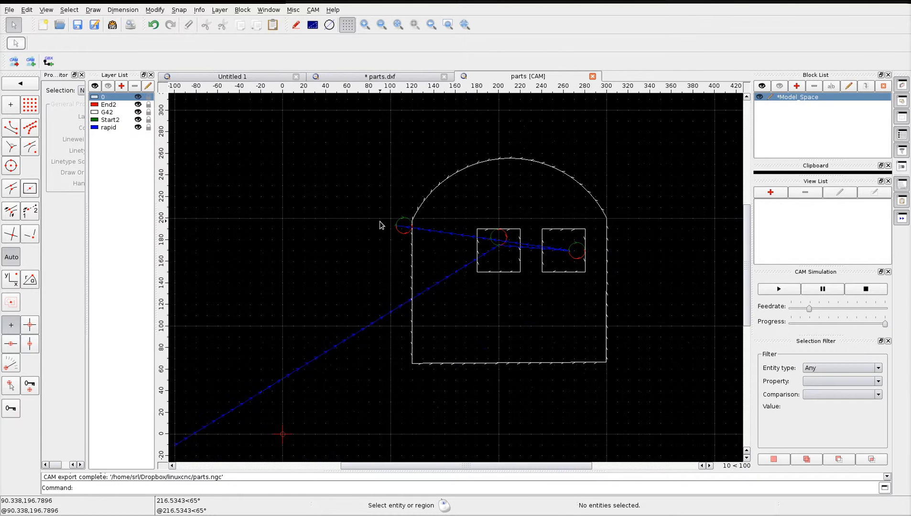
mouse_move(406, 210)
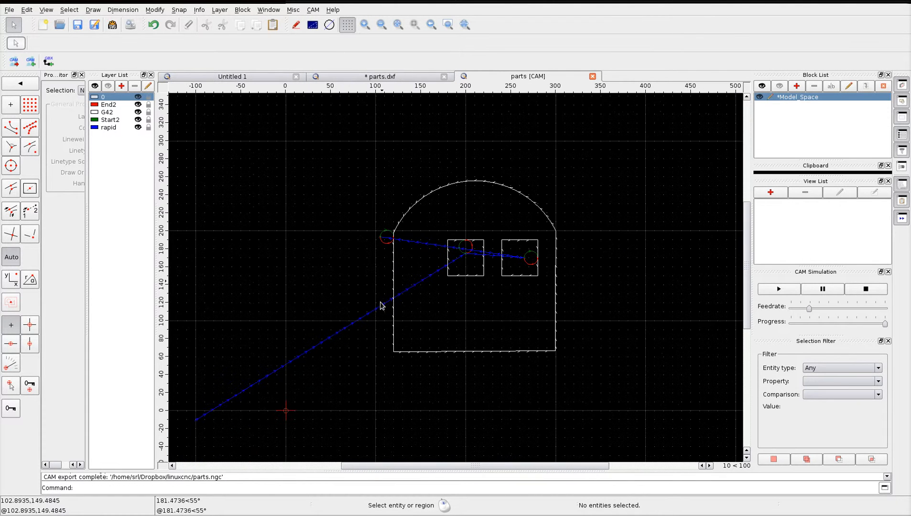
mouse_move(571, 339)
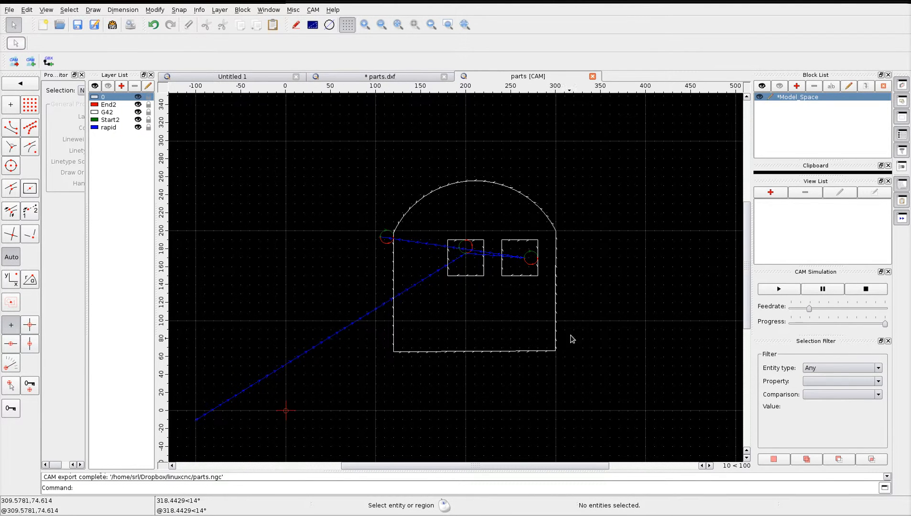
mouse_move(386, 207)
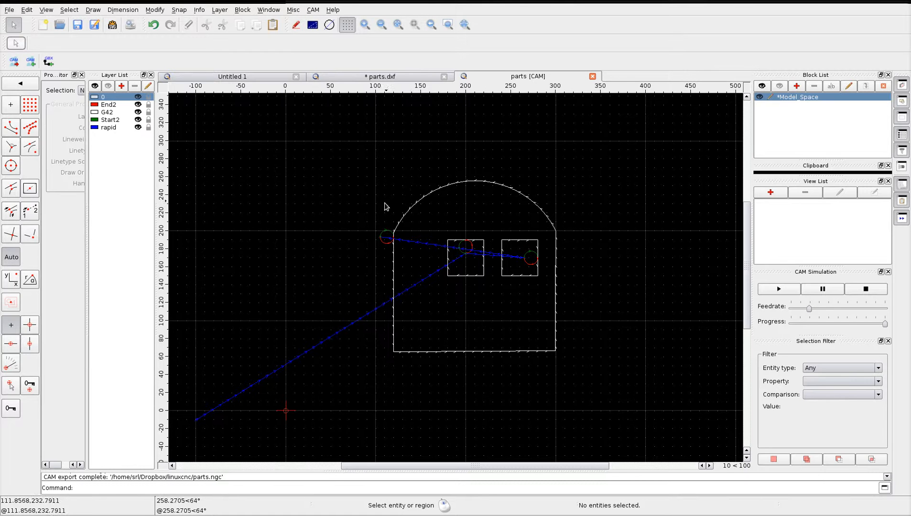
scroll("up", 3)
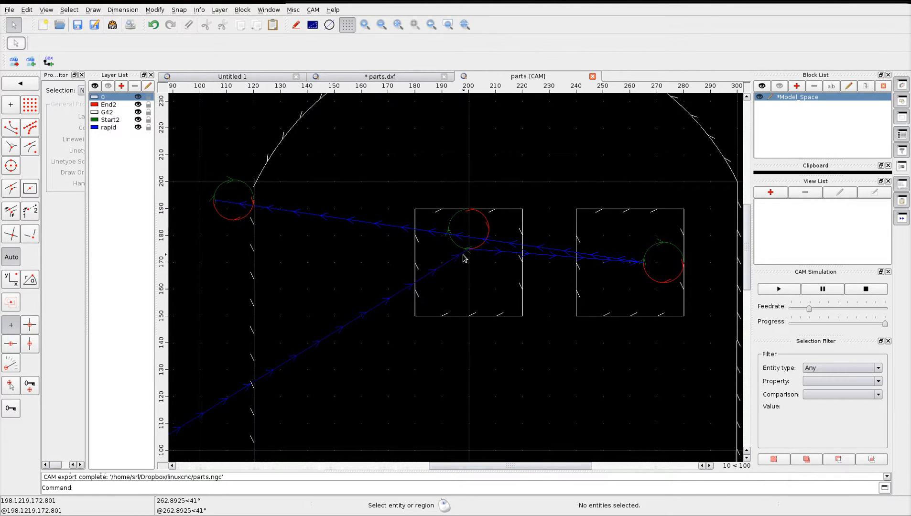
mouse_move(457, 223)
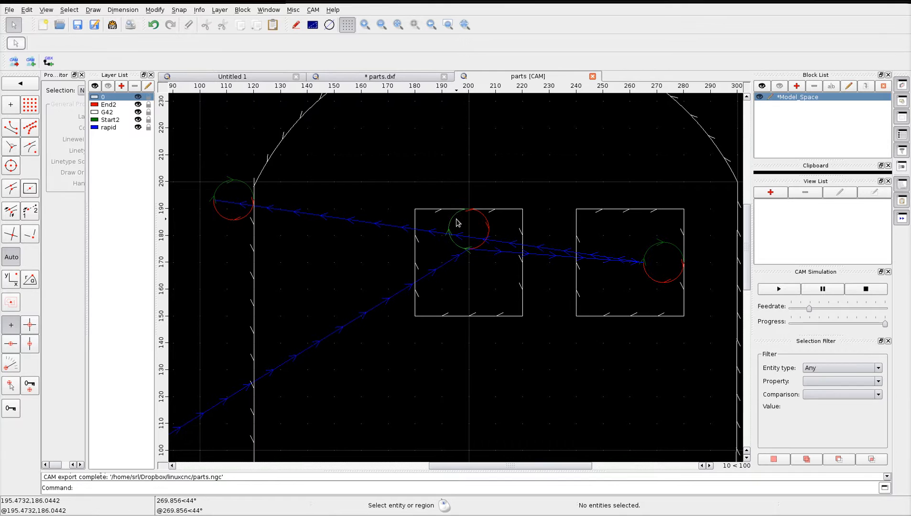
mouse_move(533, 234)
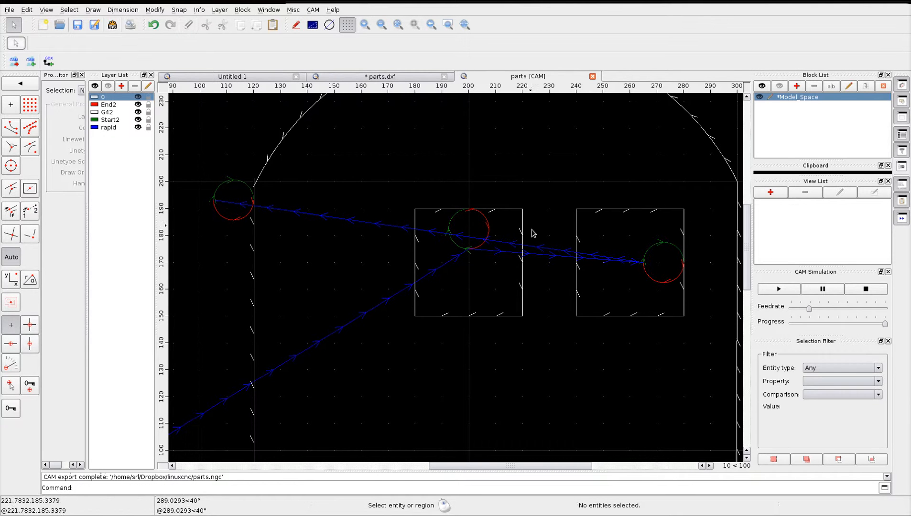
mouse_move(468, 215)
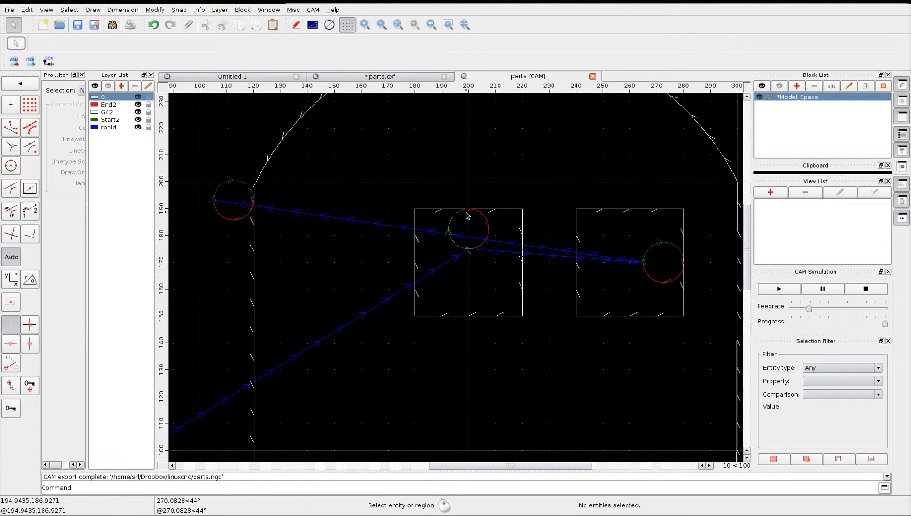
mouse_move(428, 302)
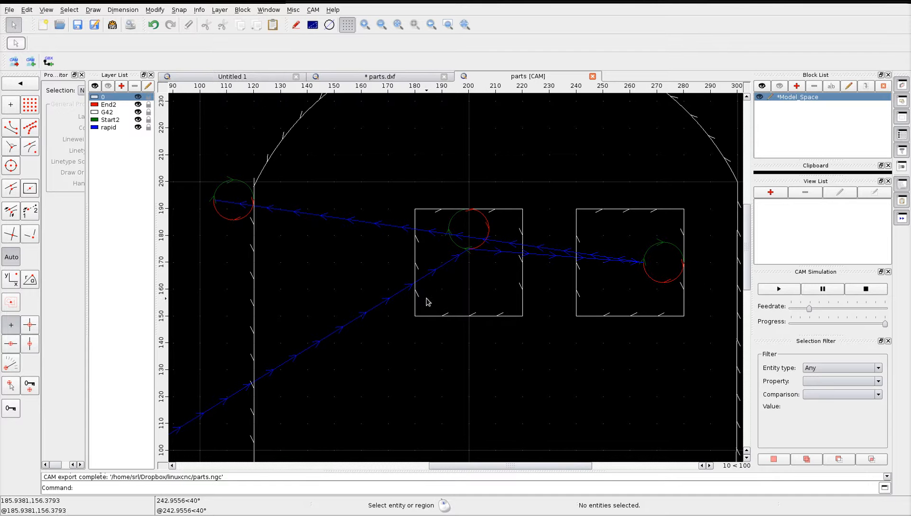
scroll("down", 3)
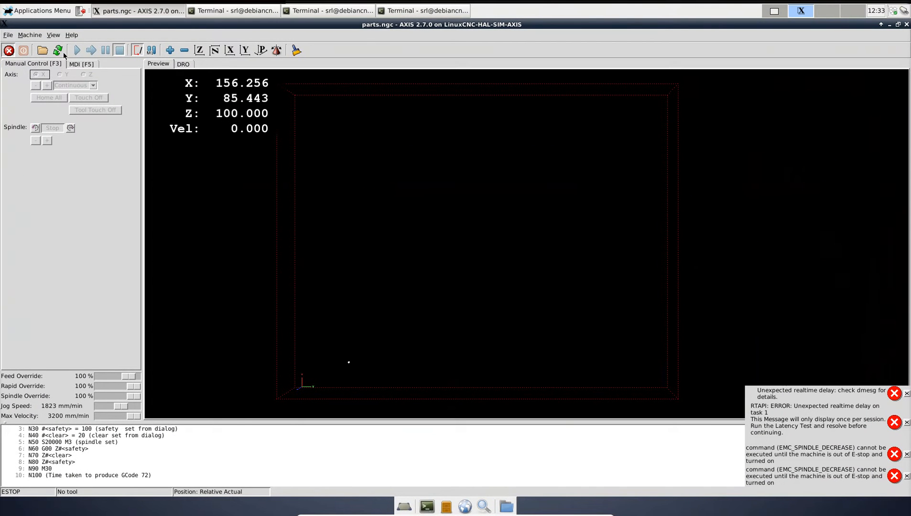
- Reload parts.ngc into the AXIS preview and show it in perspective view
left_click(42, 49)
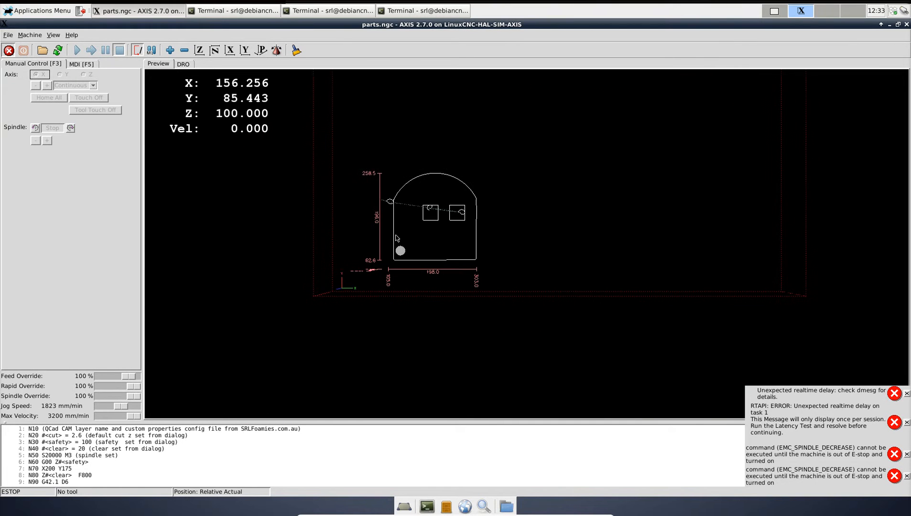
left_click(198, 50)
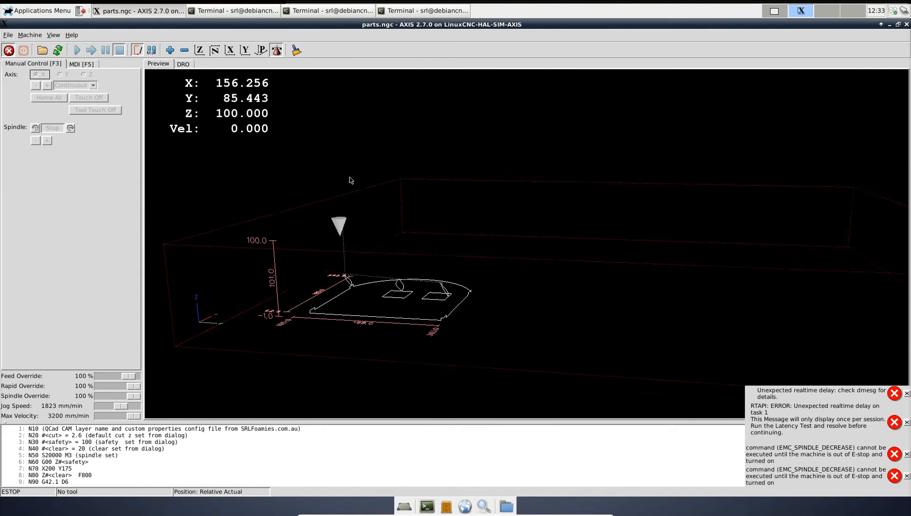
- Orbit the AXIS preview back and forth to view the toolpath in 3D
left_click_drag(349, 180, 307, 180)
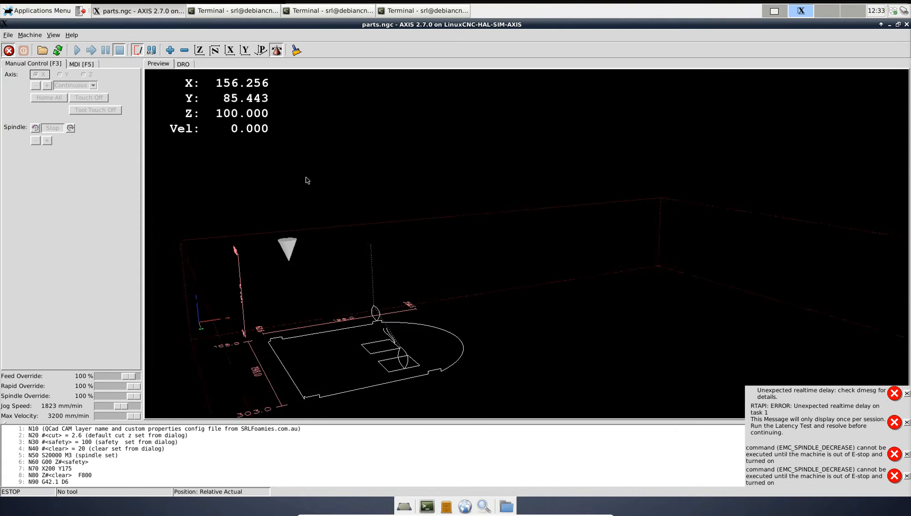
left_click_drag(306, 181, 346, 182)
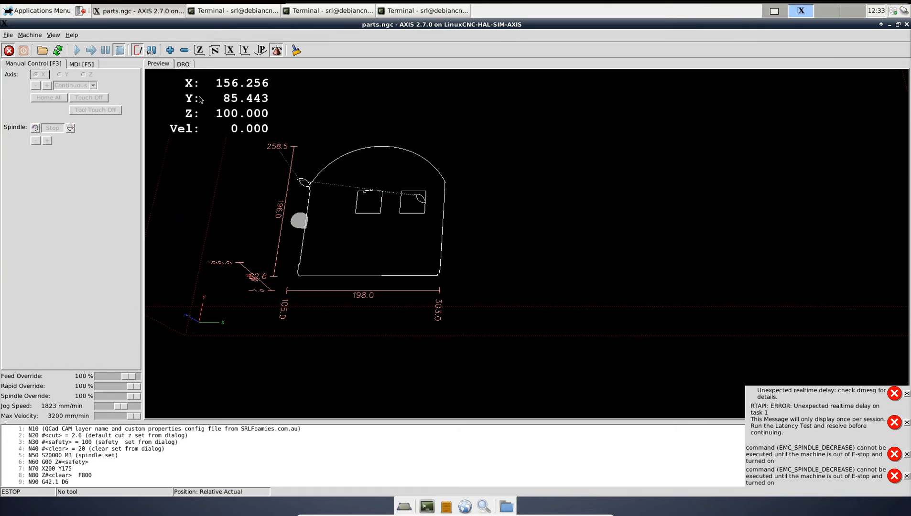
mouse_move(199, 49)
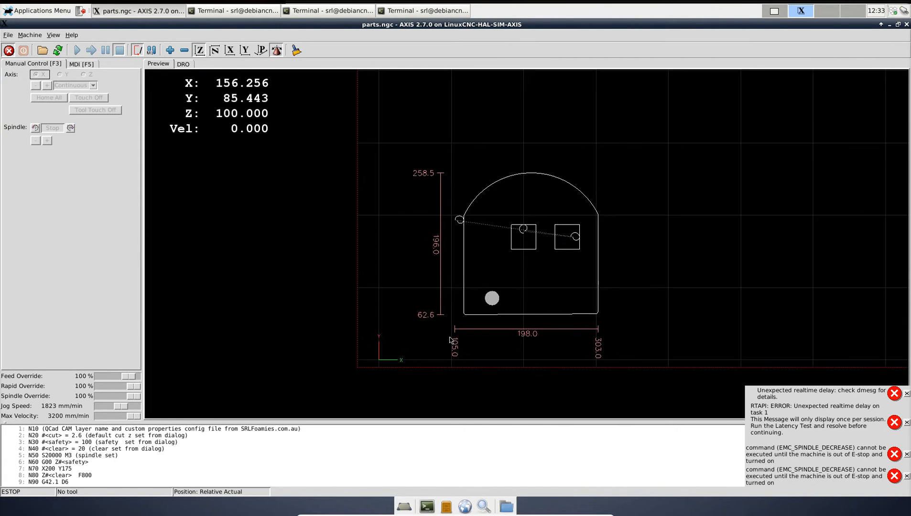
- Zoom in on the square cutouts to inspect their lead-in arcs
scroll("up", 3)
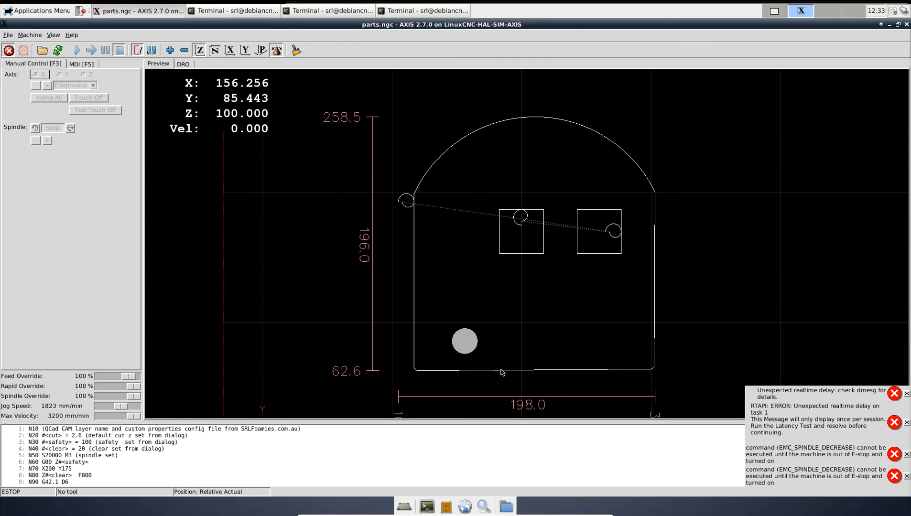
mouse_move(425, 379)
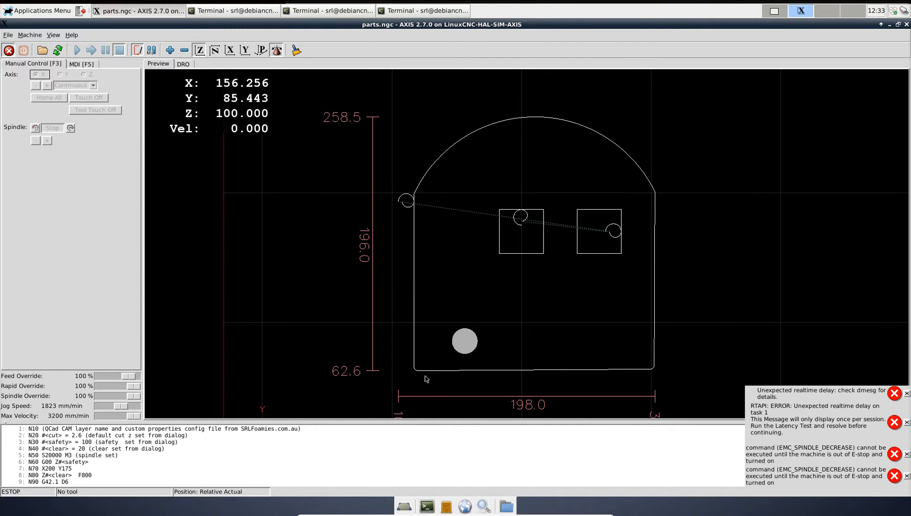
mouse_move(406, 374)
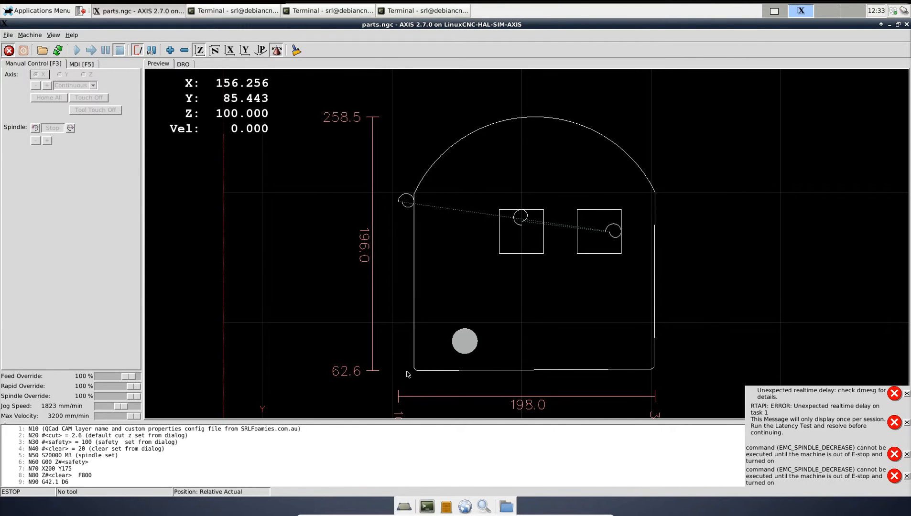
mouse_move(413, 229)
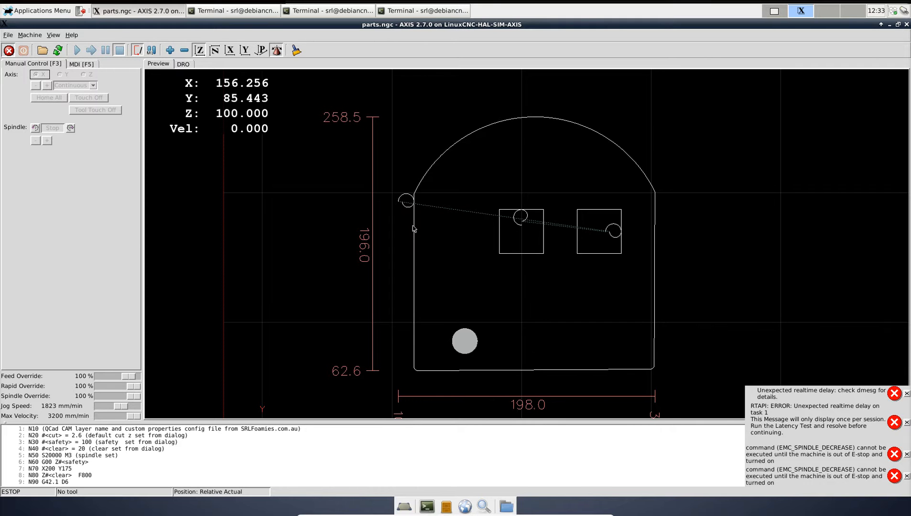
scroll("up", 3)
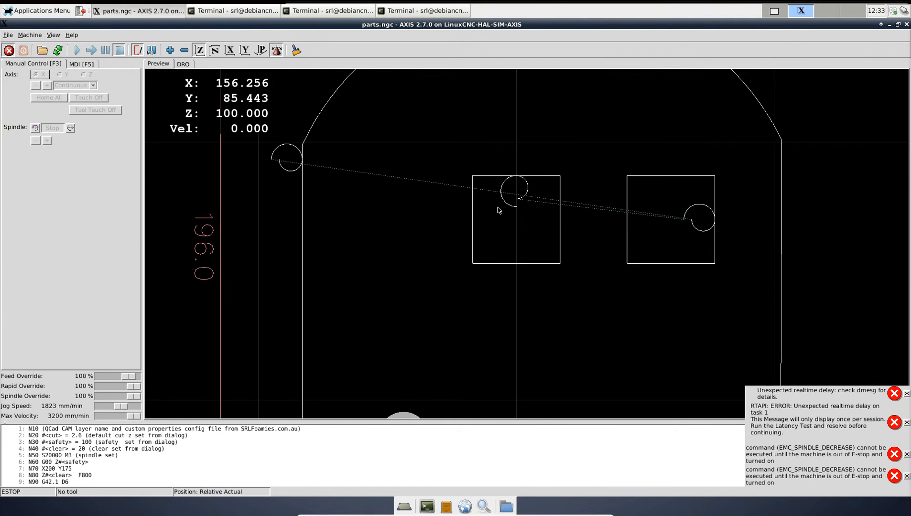
mouse_move(475, 183)
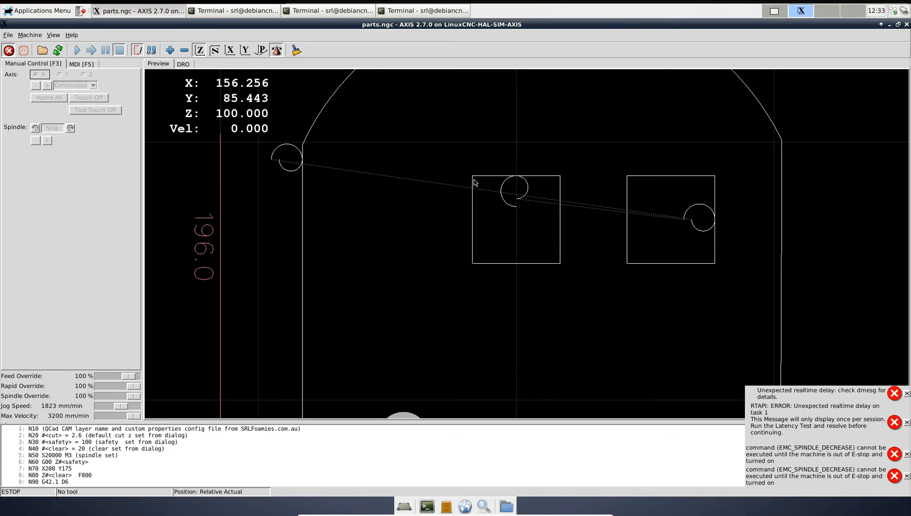
mouse_move(468, 176)
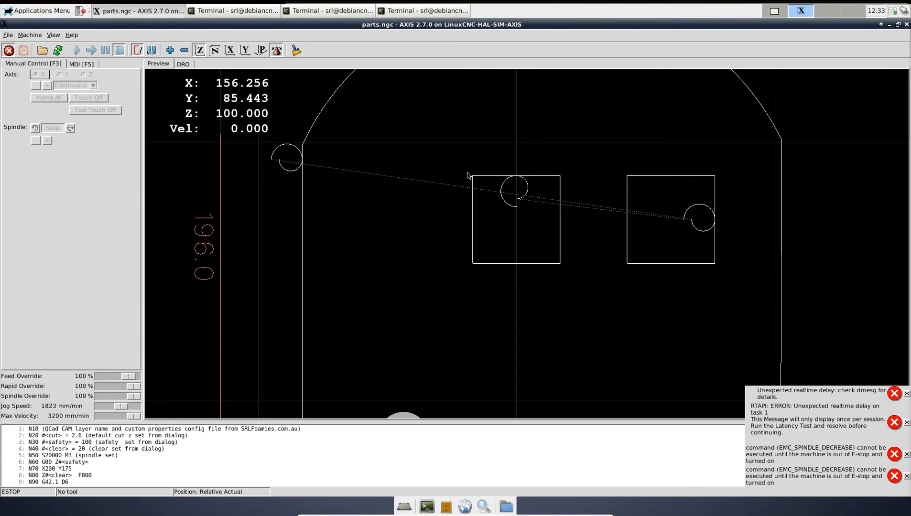
mouse_move(475, 261)
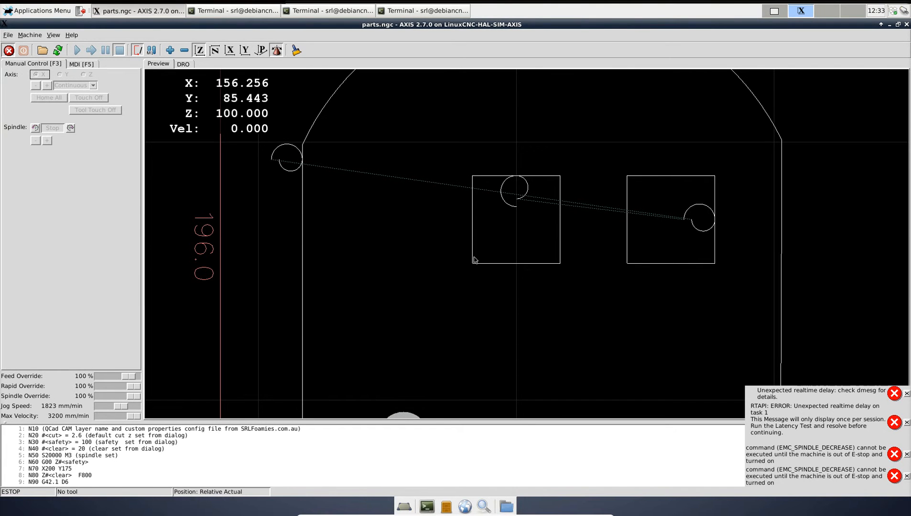
mouse_move(572, 265)
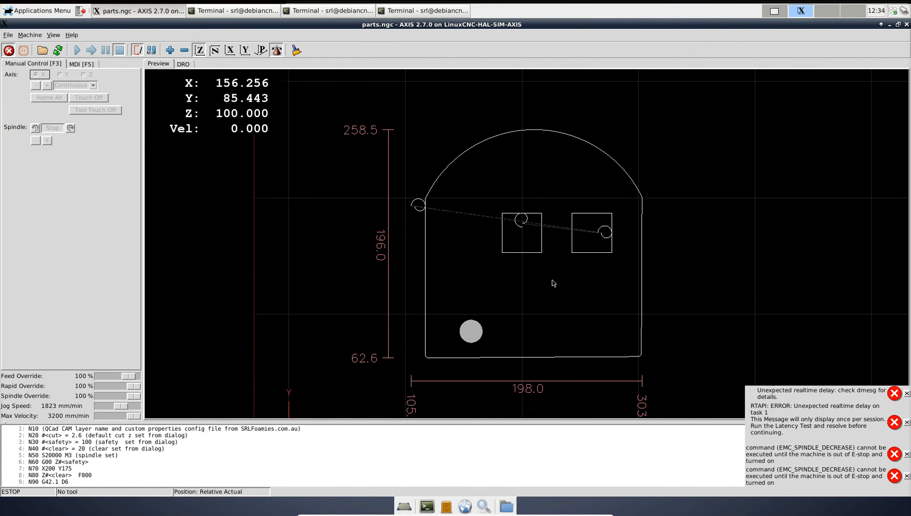
mouse_move(549, 274)
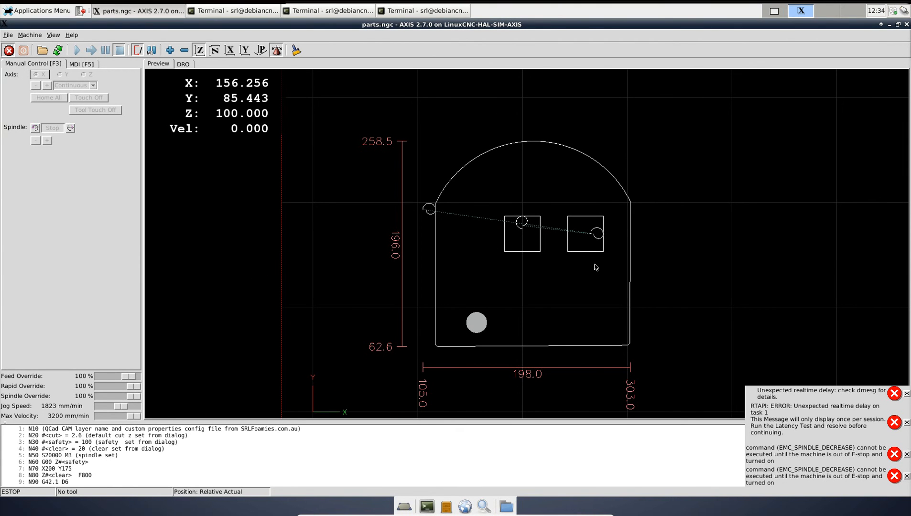
mouse_move(528, 286)
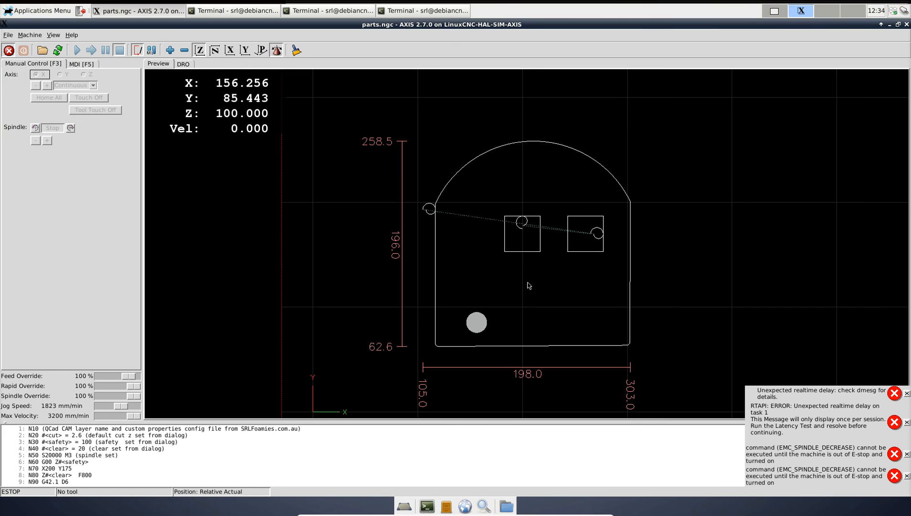